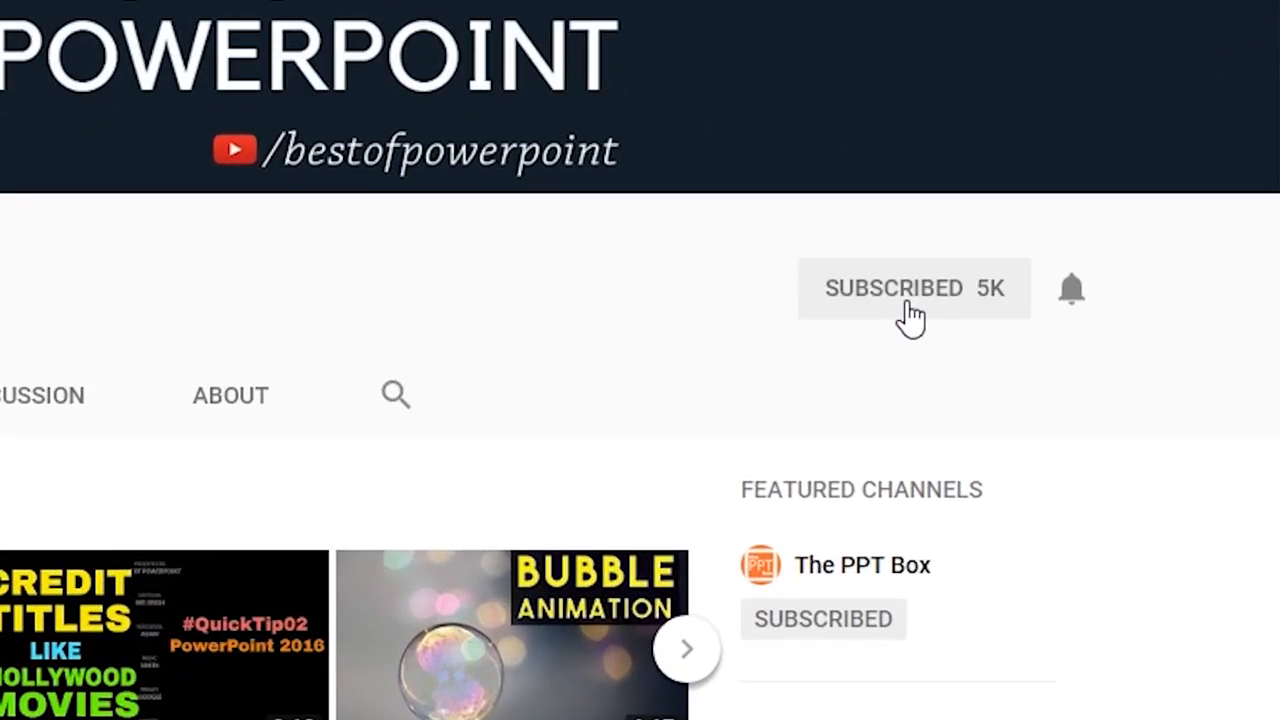
mouse_move(1070, 300)
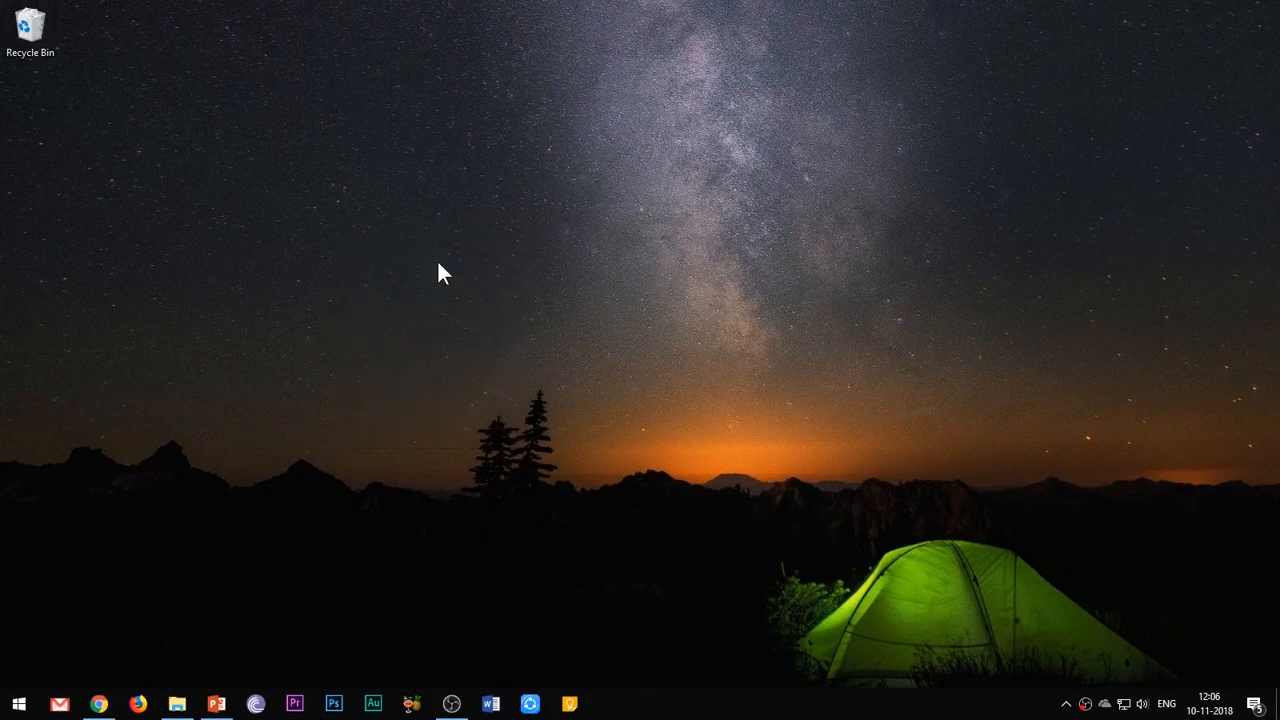
- Go to slide 2, which holds the long headline text box extending off the left edge
click(177, 704)
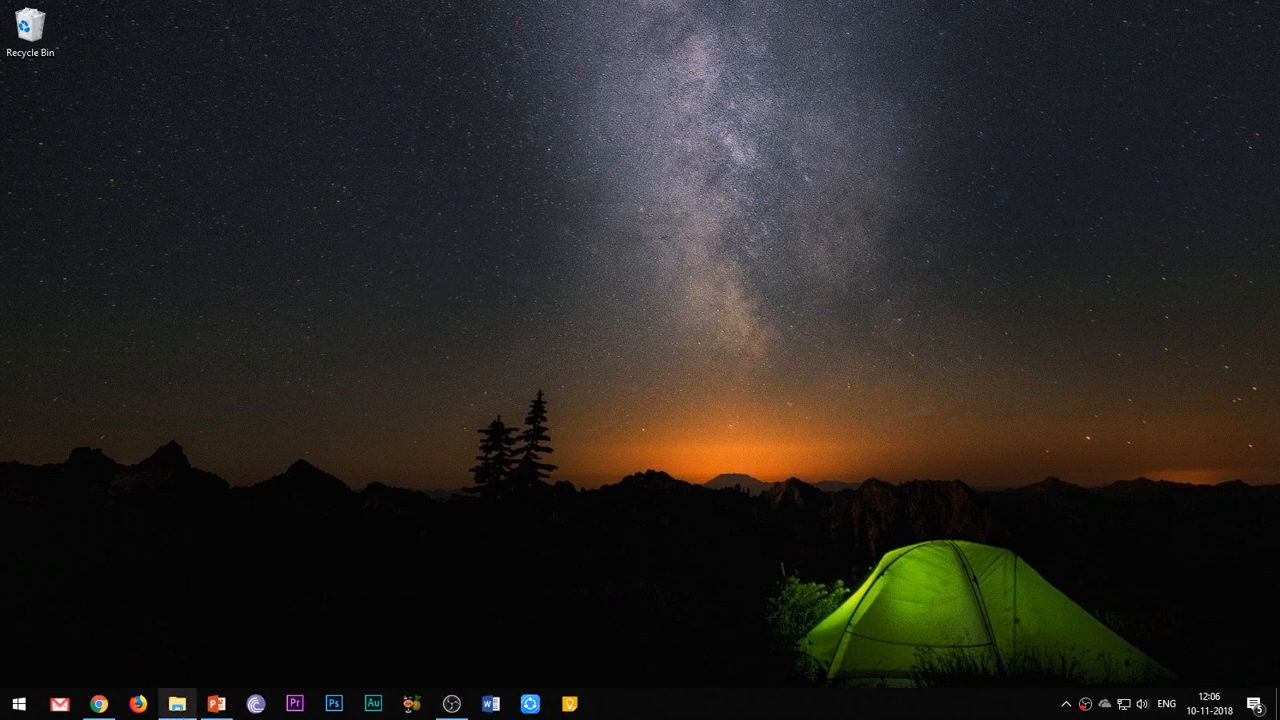
click(216, 704)
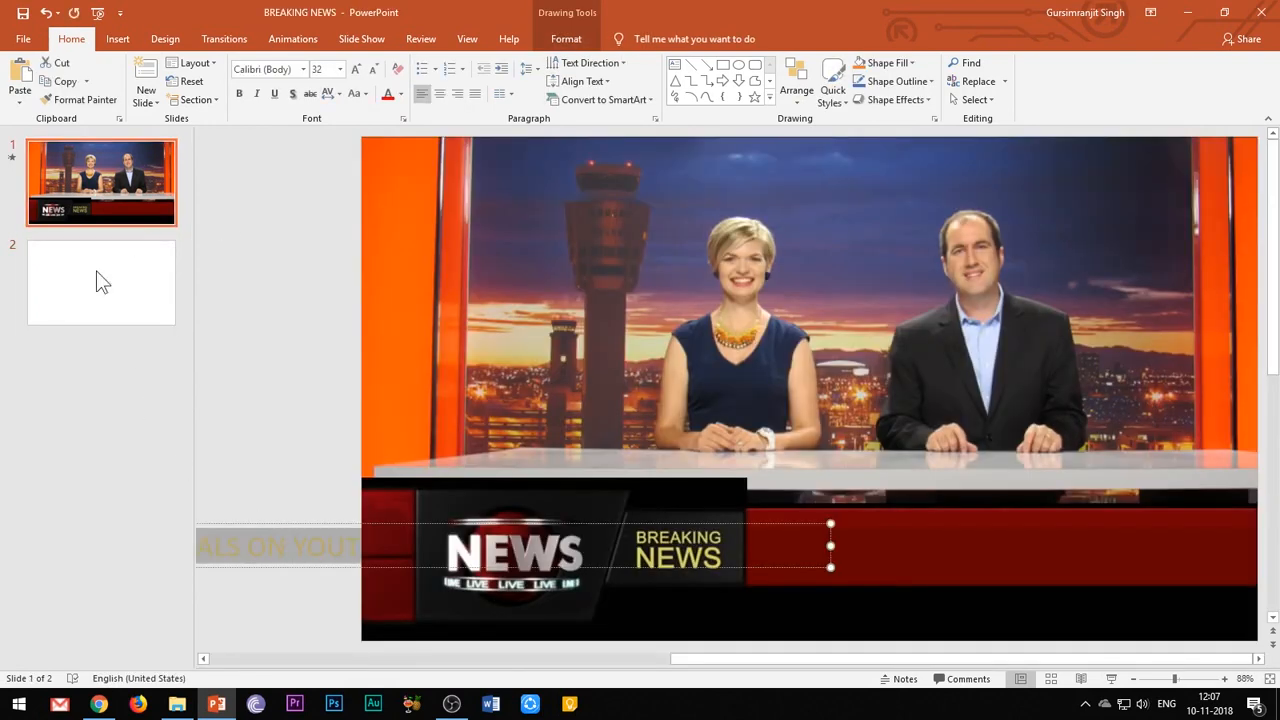
click(100, 283)
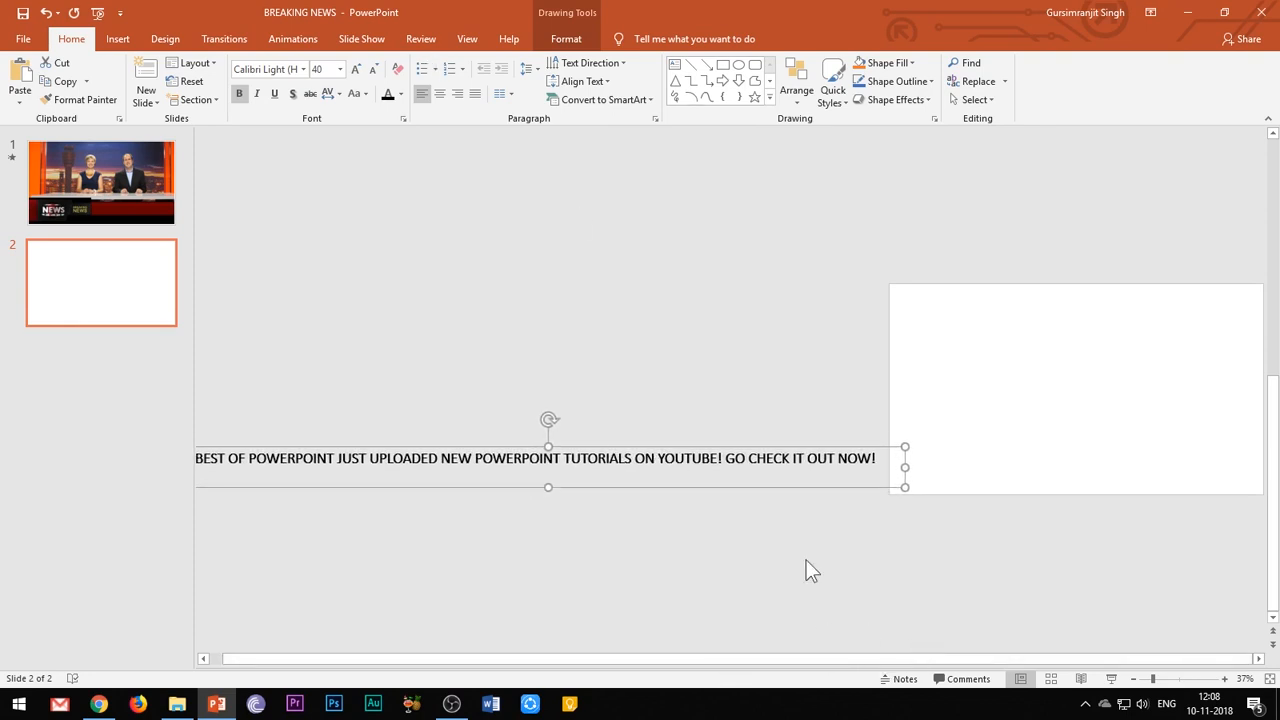
click(293, 38)
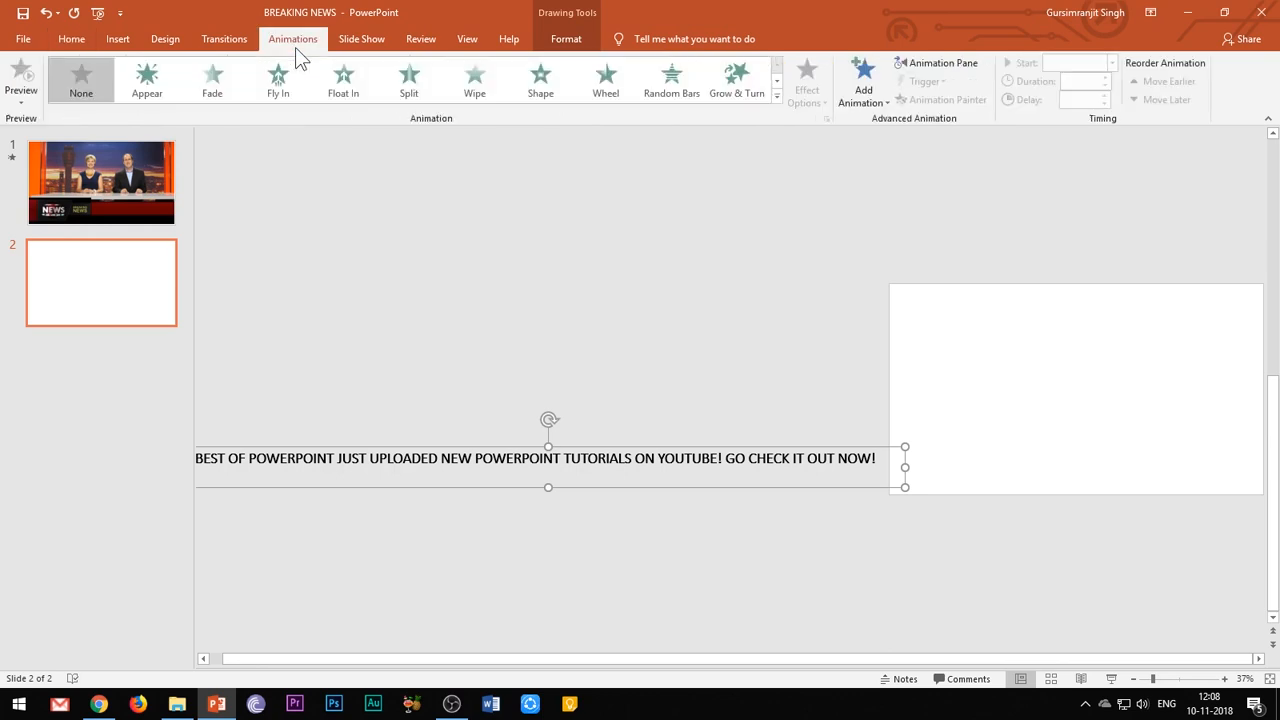
- Give the headline a Fly In entrance and open its effect settings from the Animation Pane
click(862, 80)
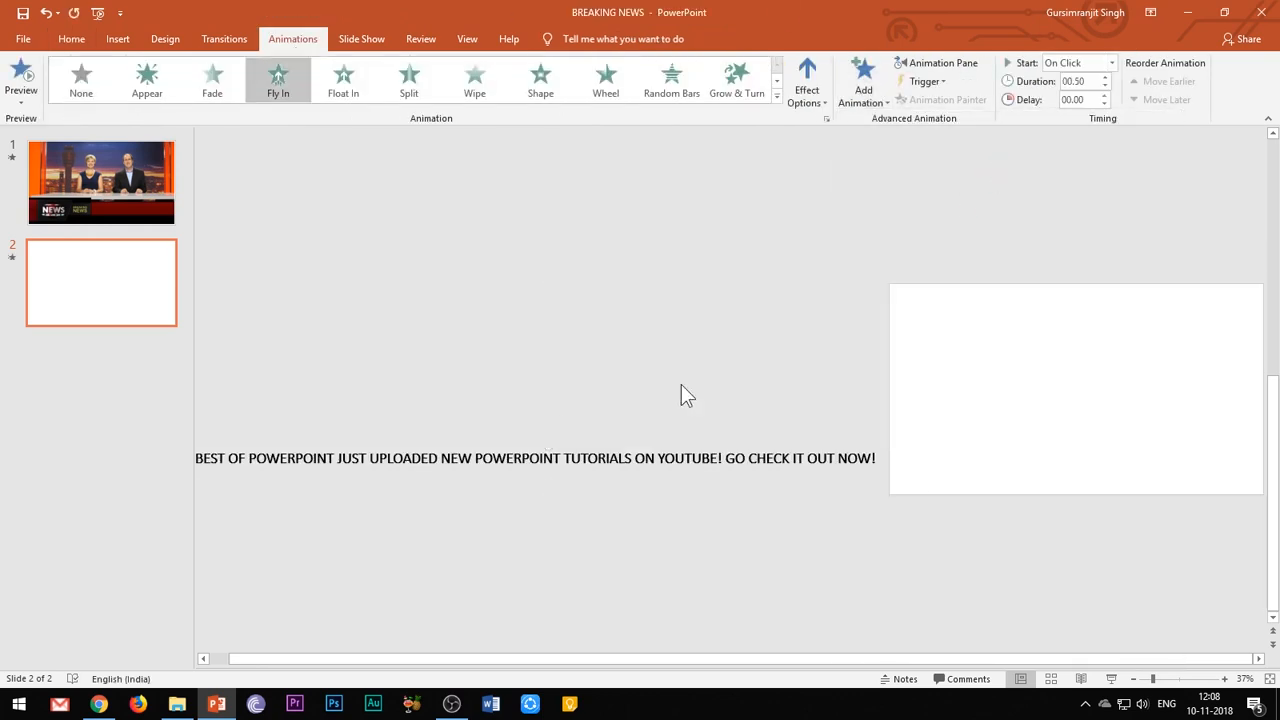
click(942, 62)
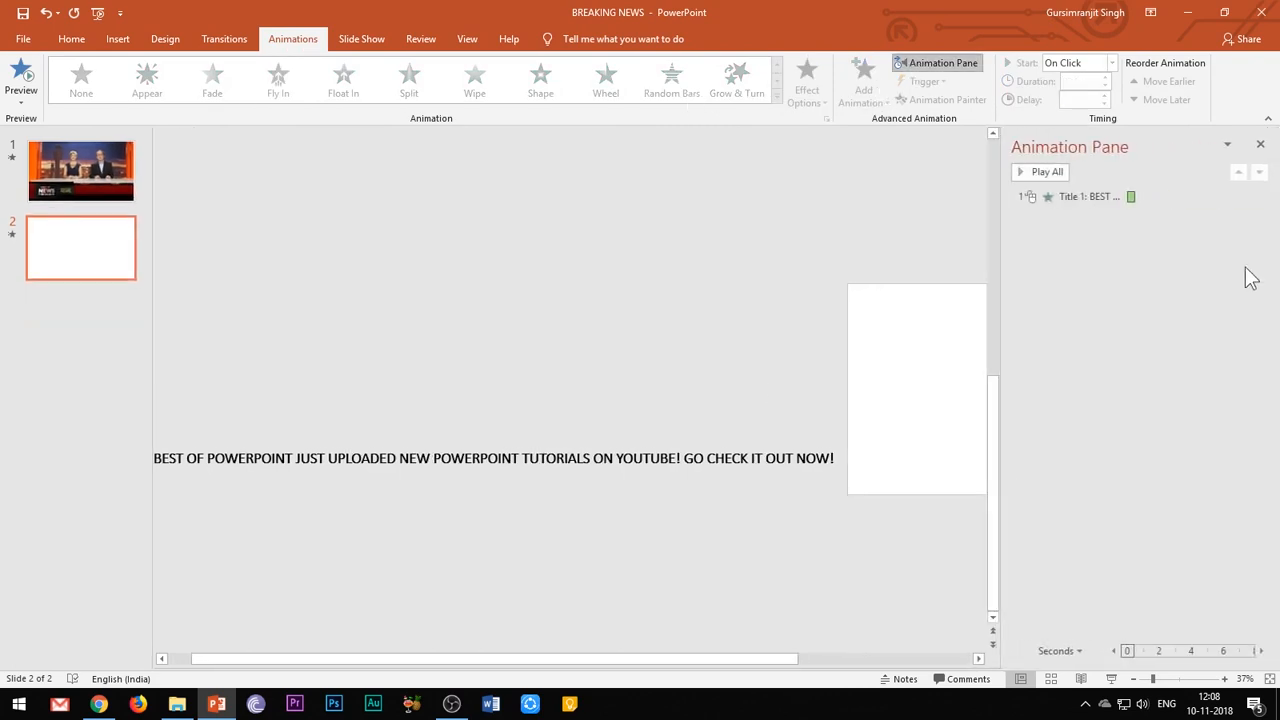
click(278, 80)
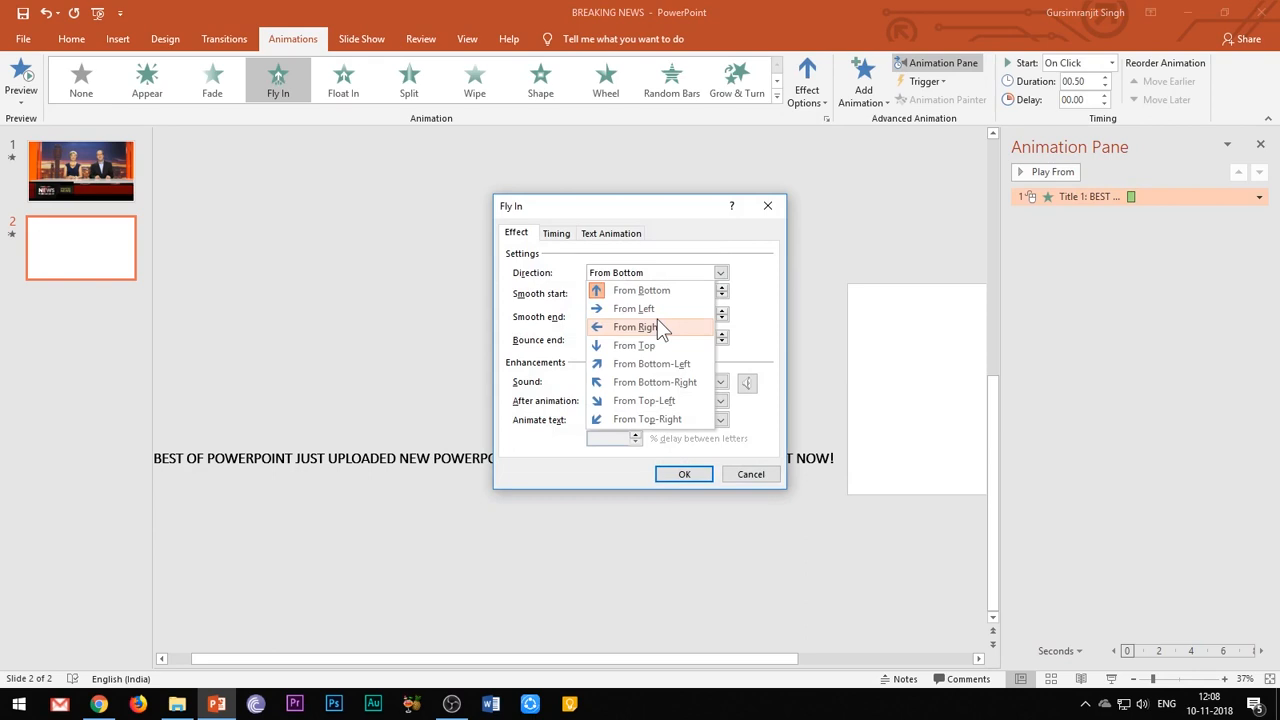
- Set Fly In from Right, start With Previous, duration 10, repeating until end of slide
click(556, 233)
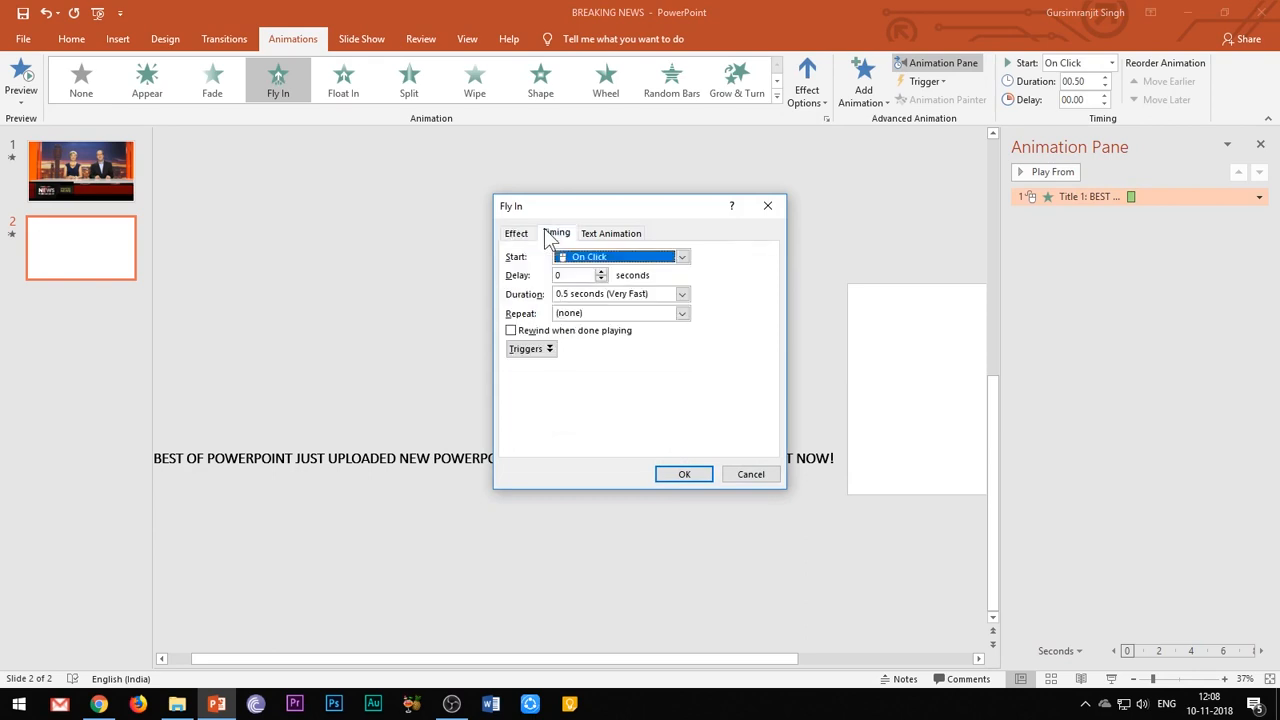
click(682, 256)
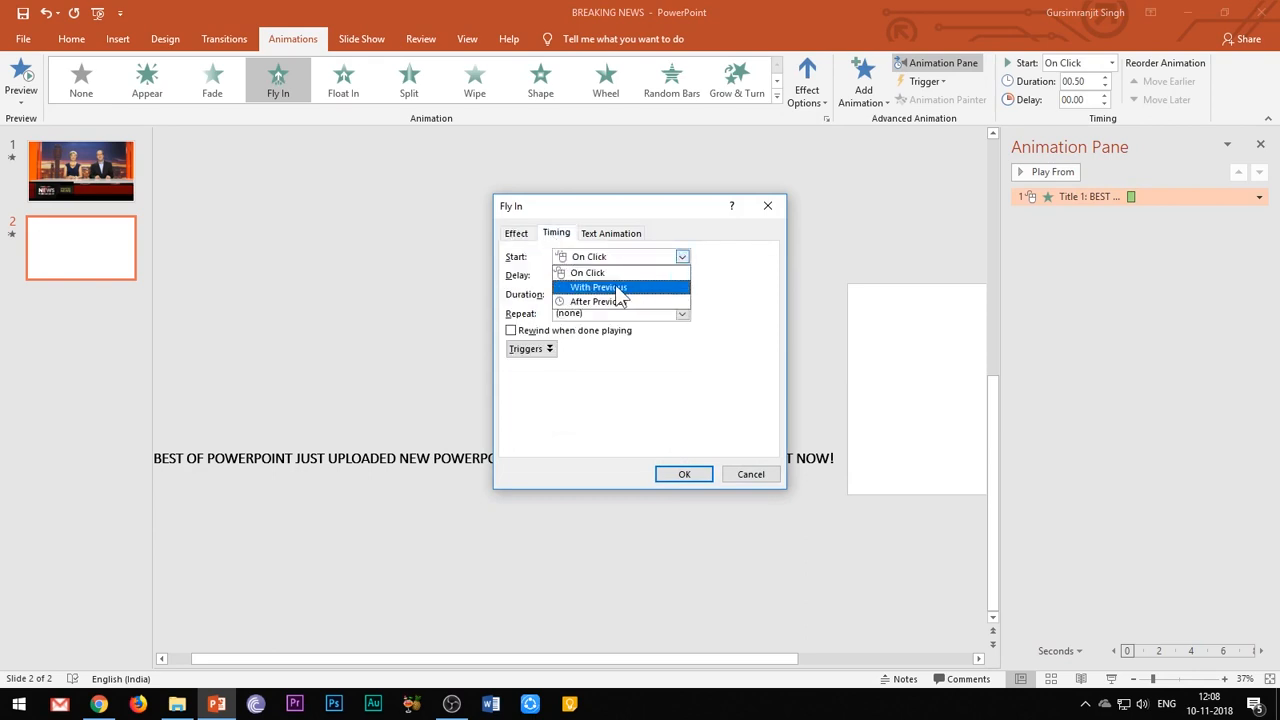
click(588, 272)
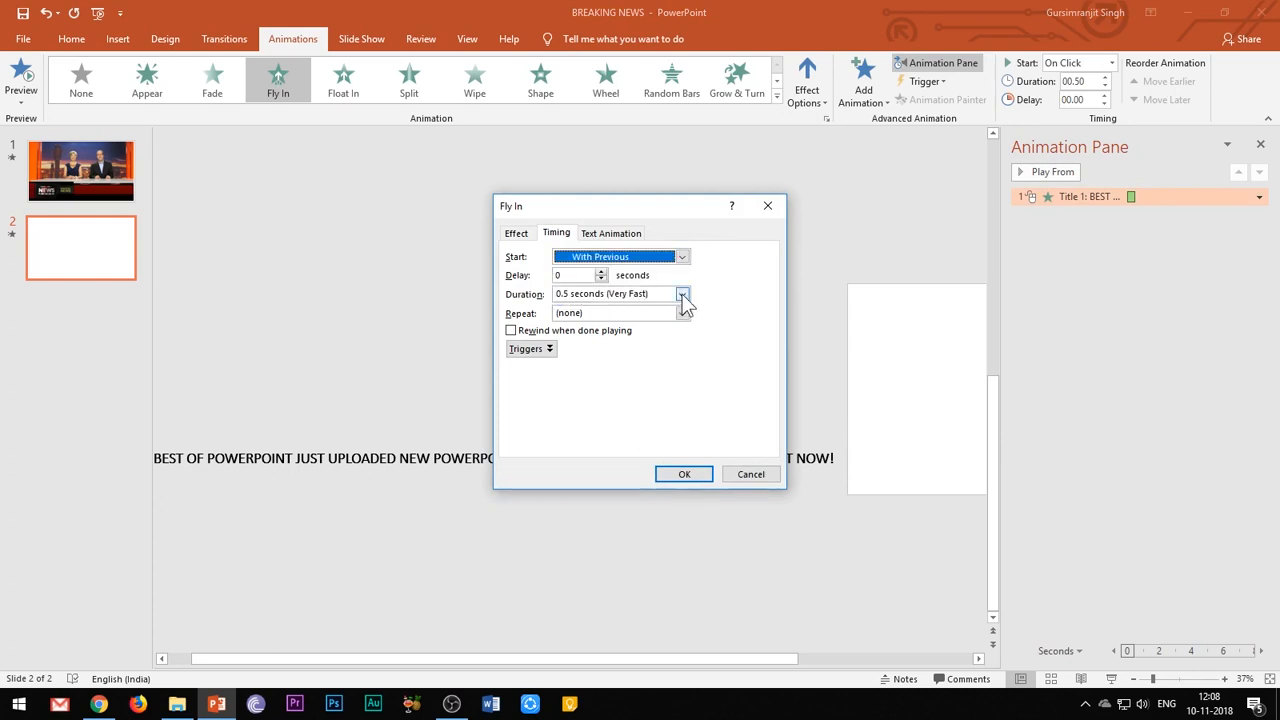
click(610, 293)
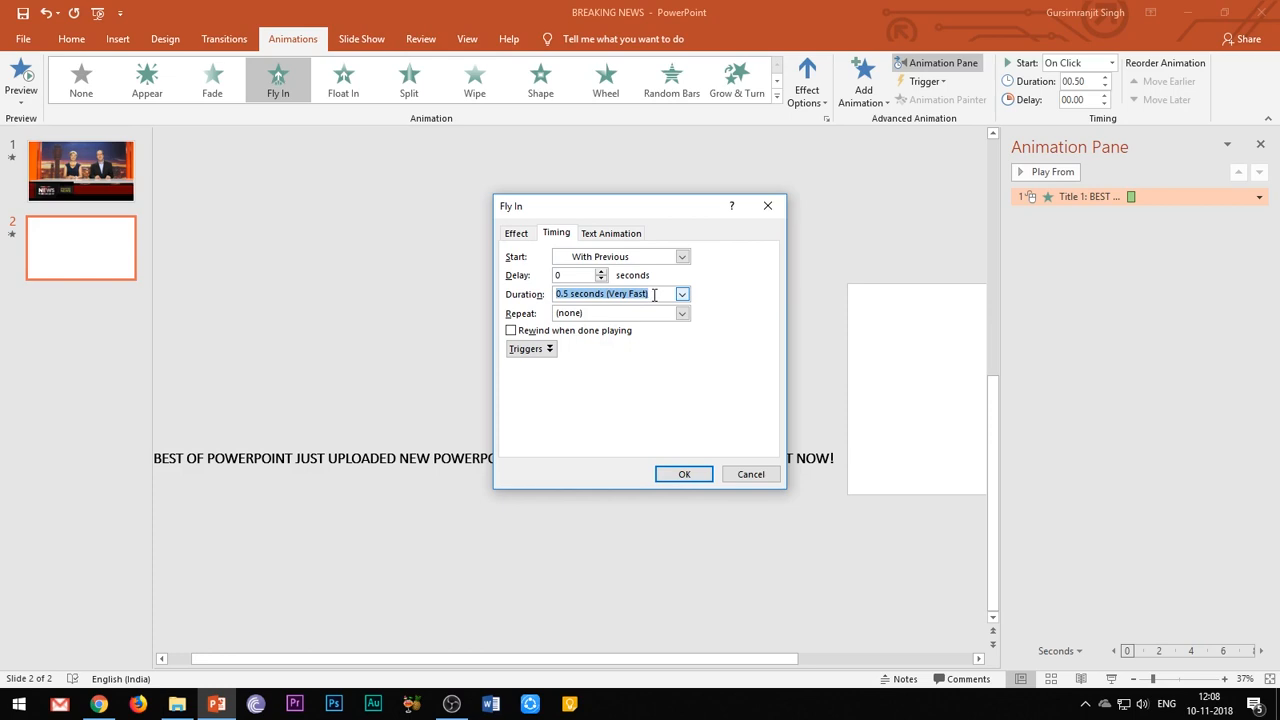
text(10)
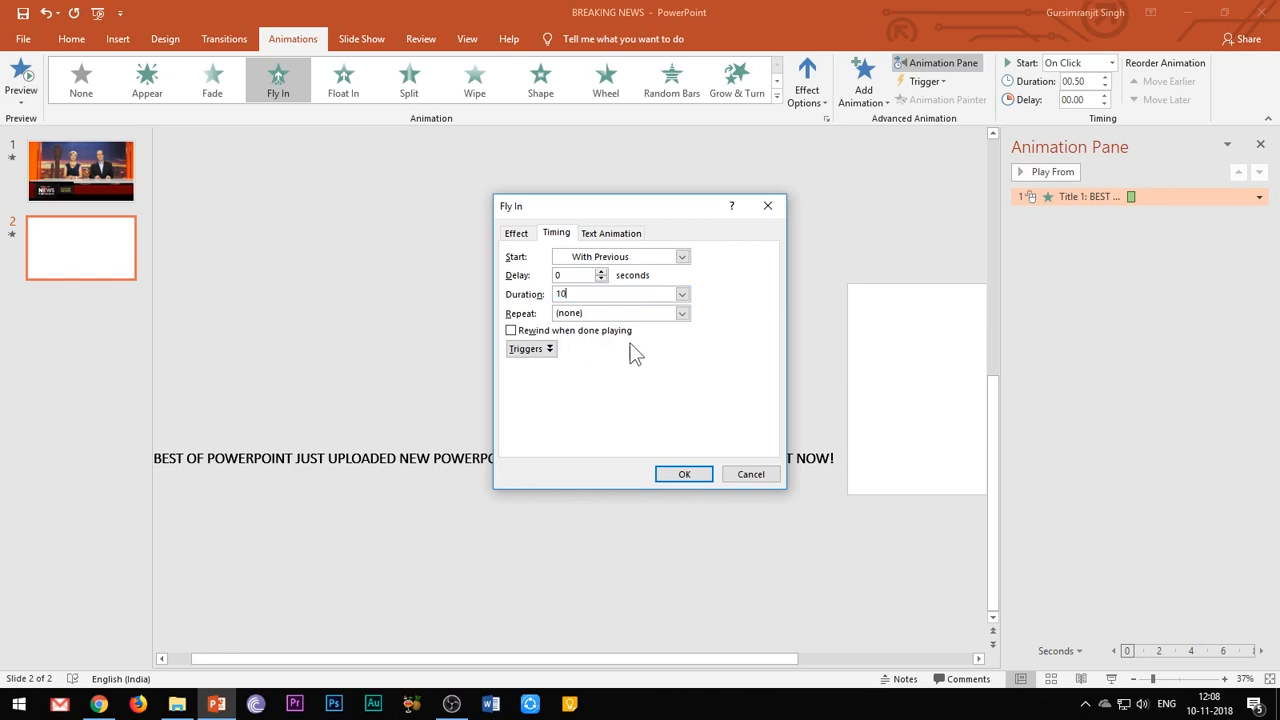
click(682, 313)
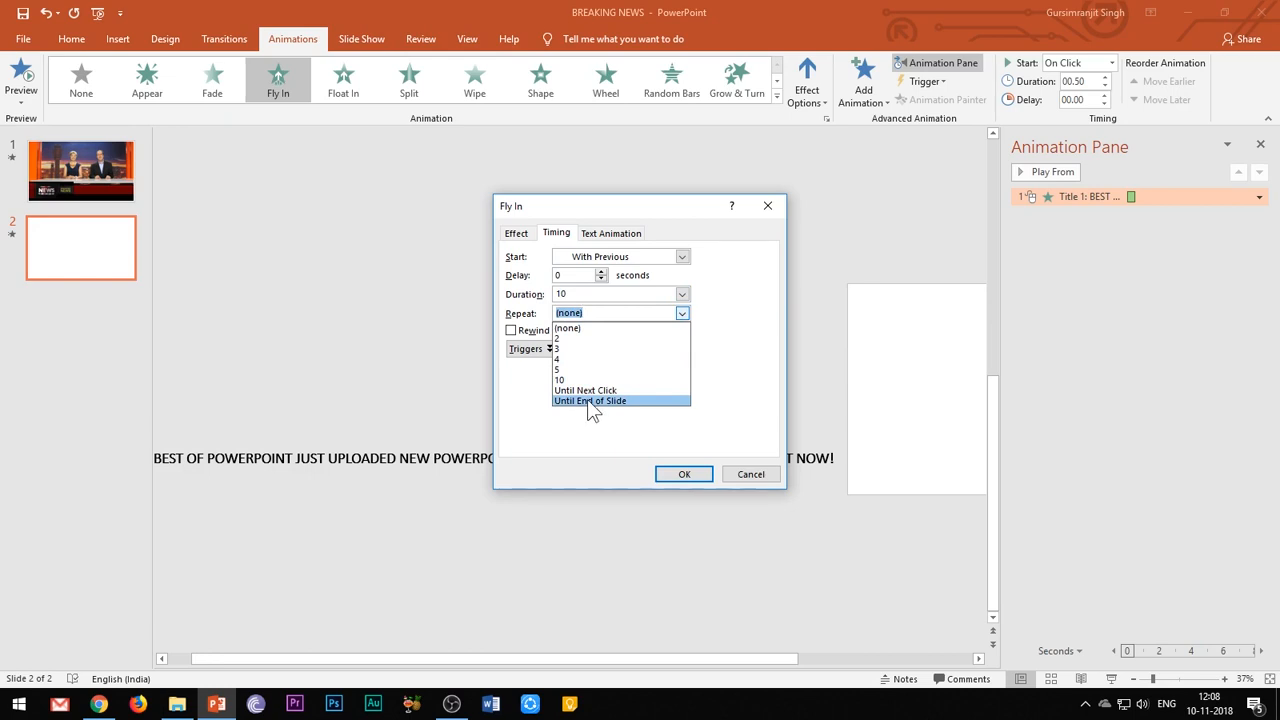
click(589, 400)
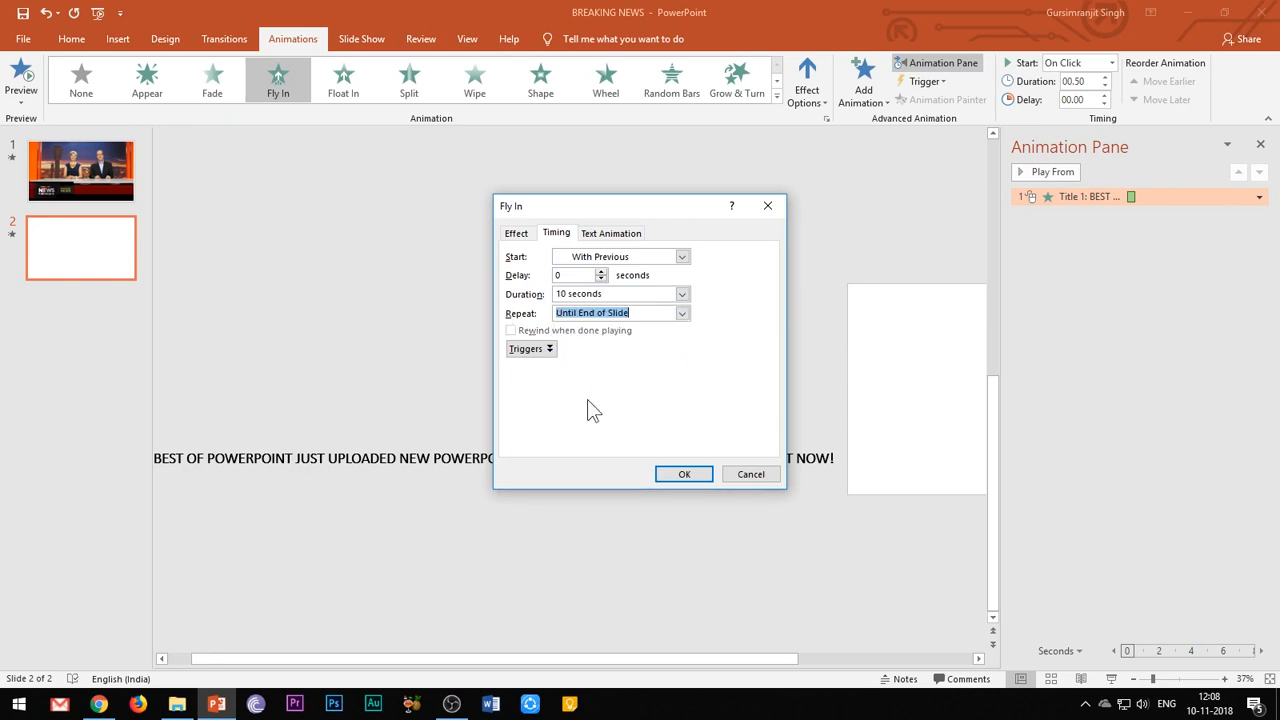
click(684, 474)
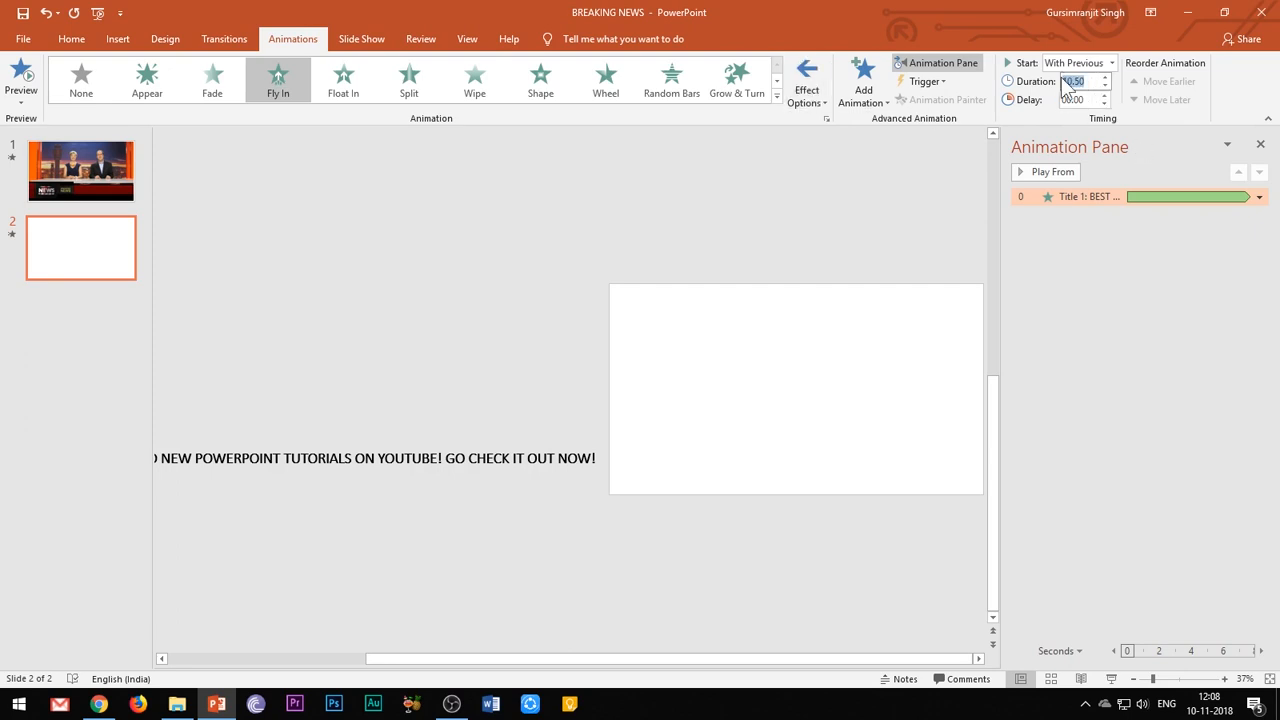
- Change the headline animation's duration to 15.00 seconds and preview it
text(15.00)
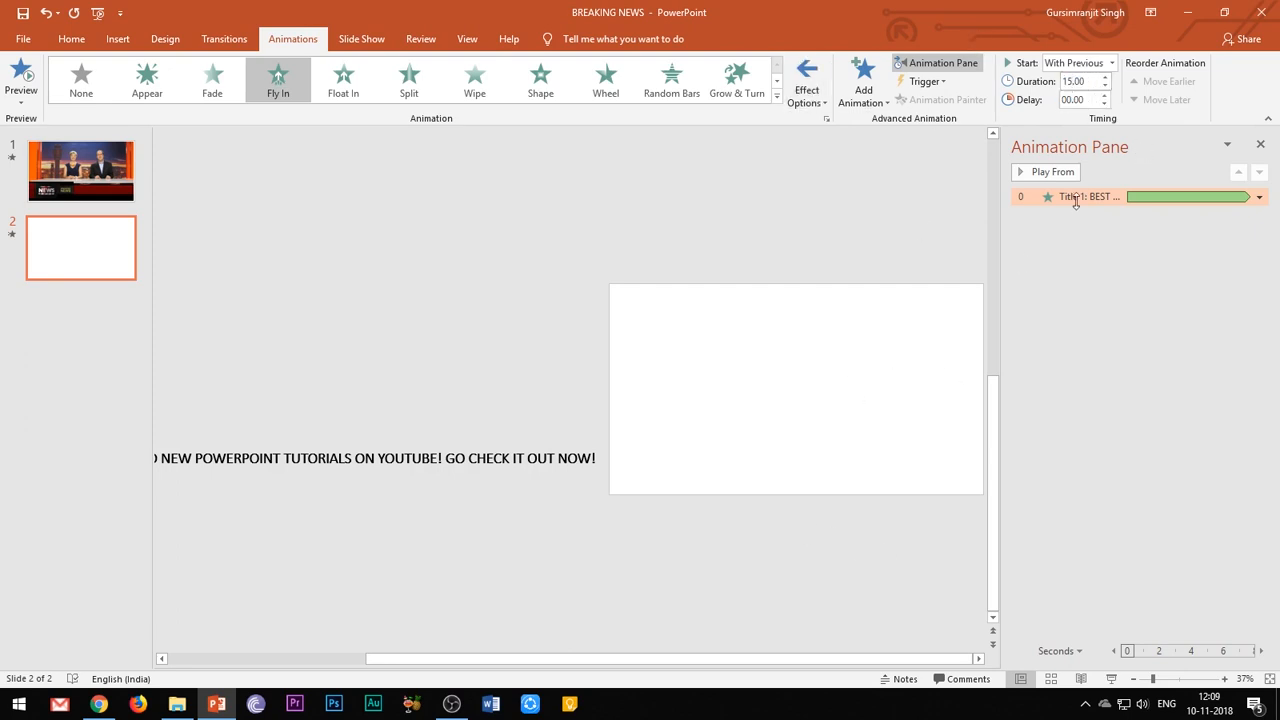
click(1052, 171)
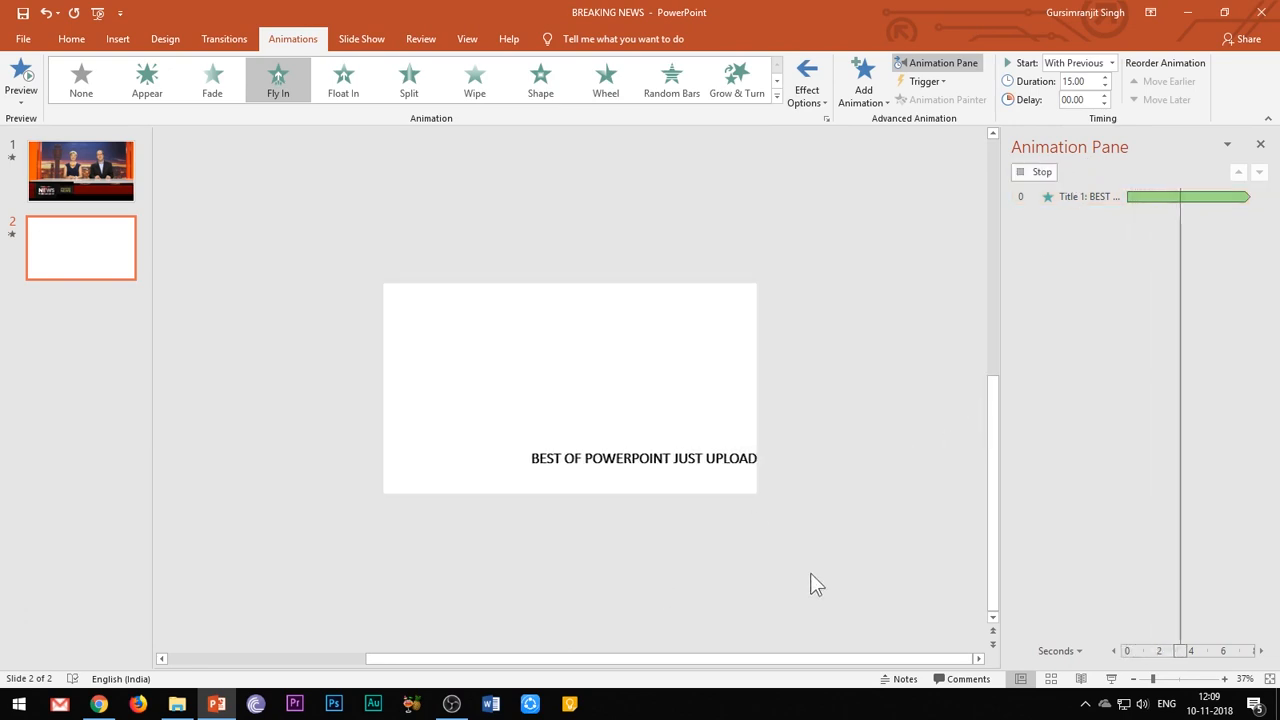
click(20, 75)
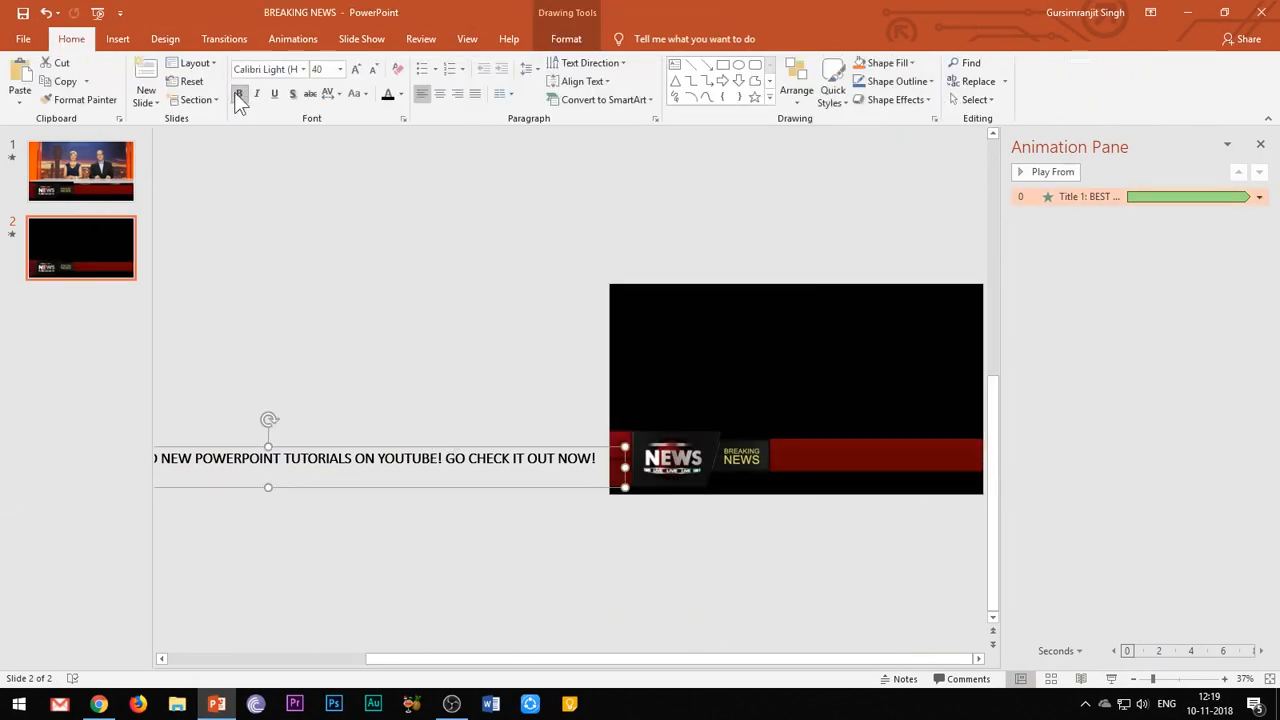
- Add the black NEWS banner picture and send the headline text box to the back
click(399, 99)
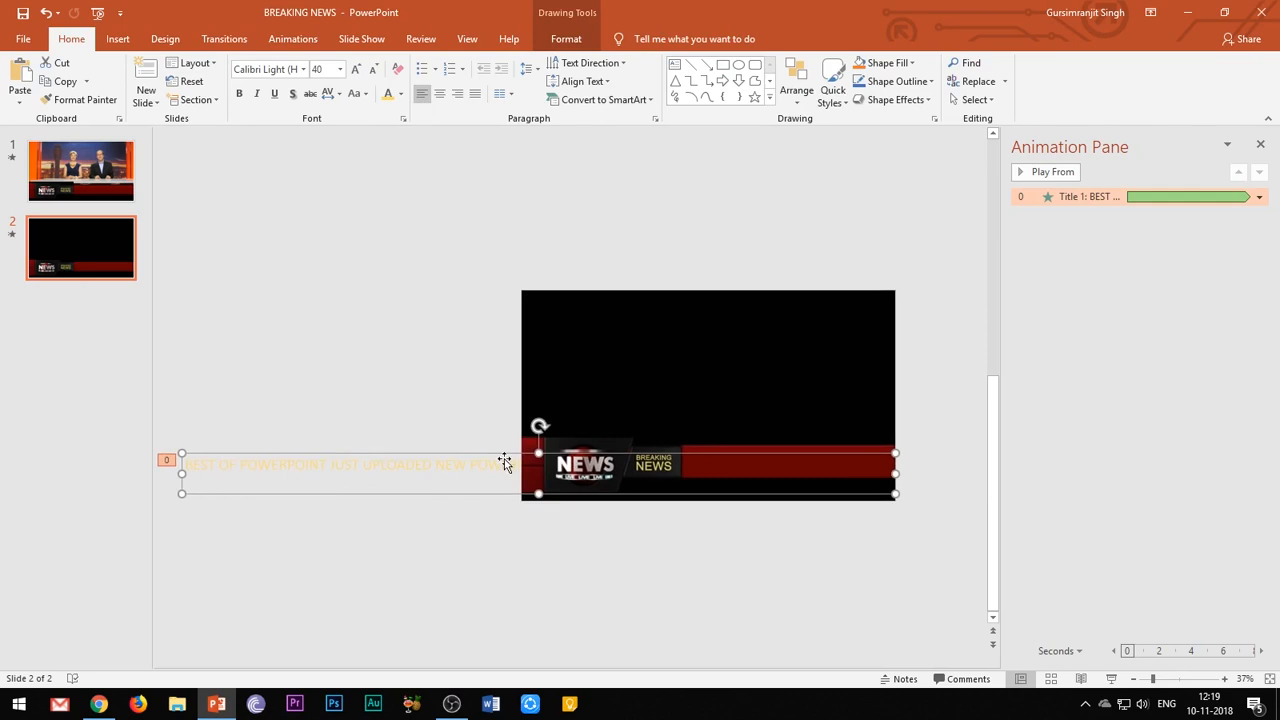
right_click(505, 463)
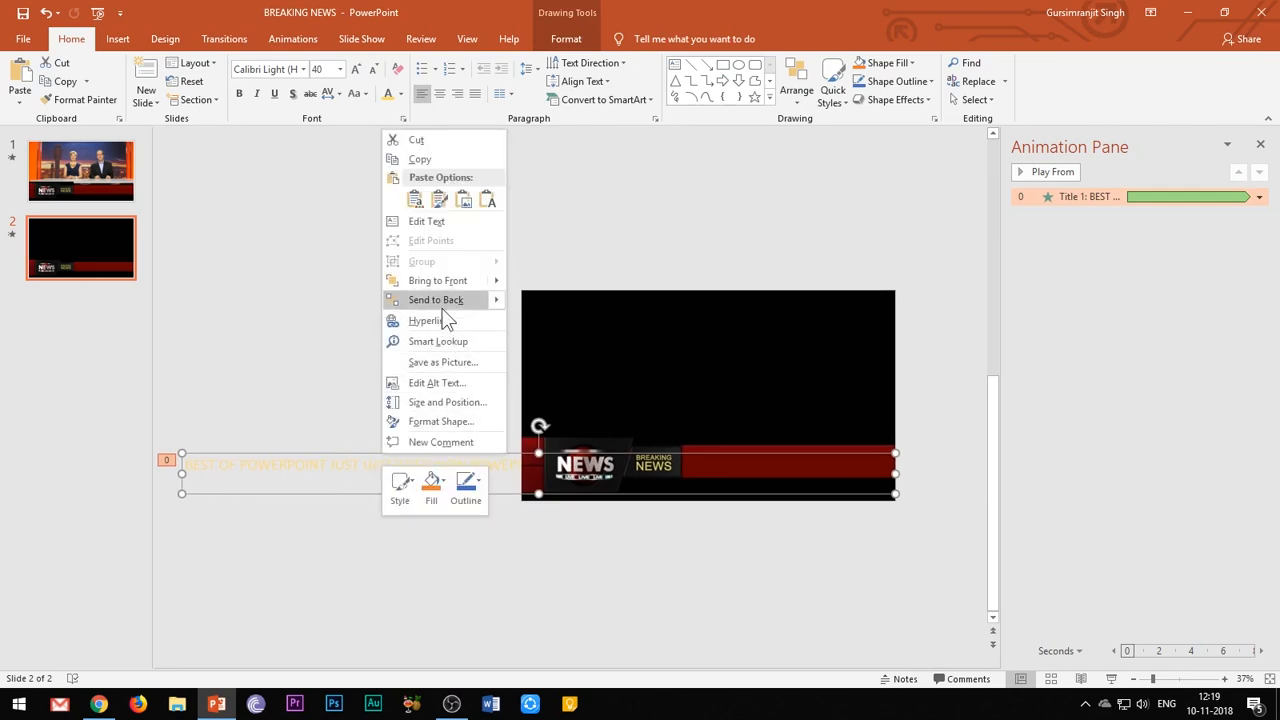
click(426, 221)
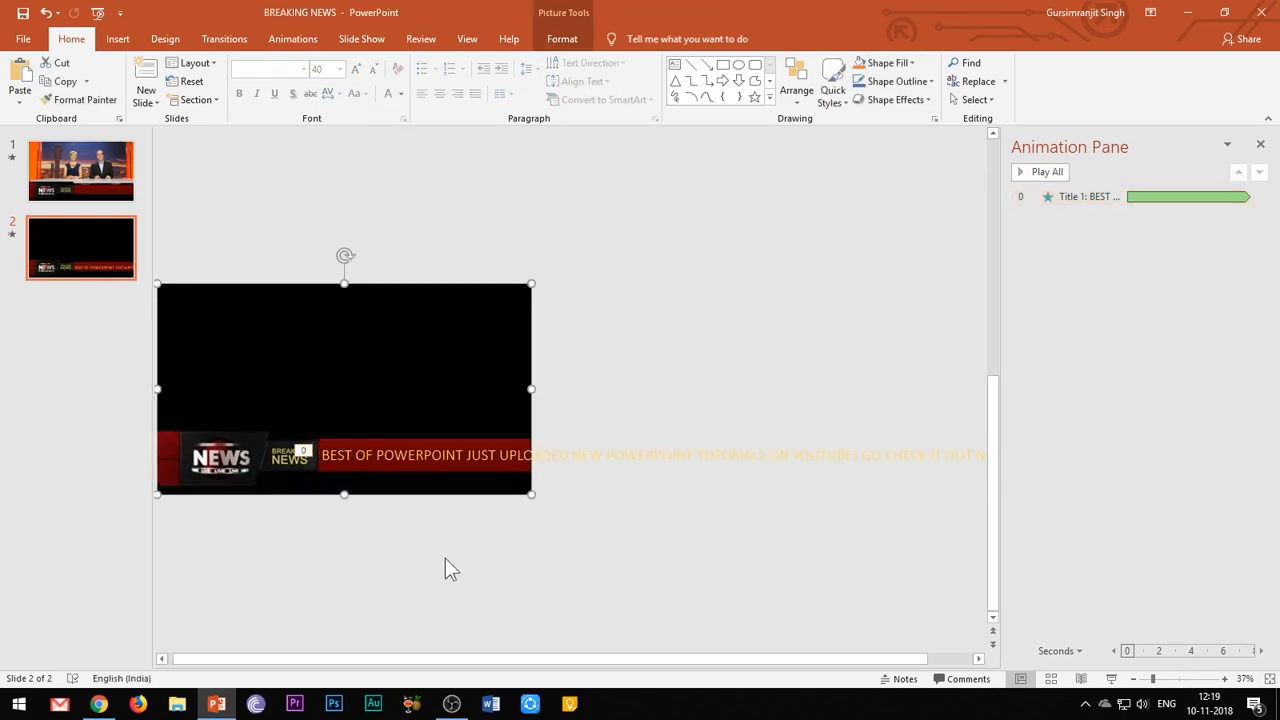
mouse_move(481, 361)
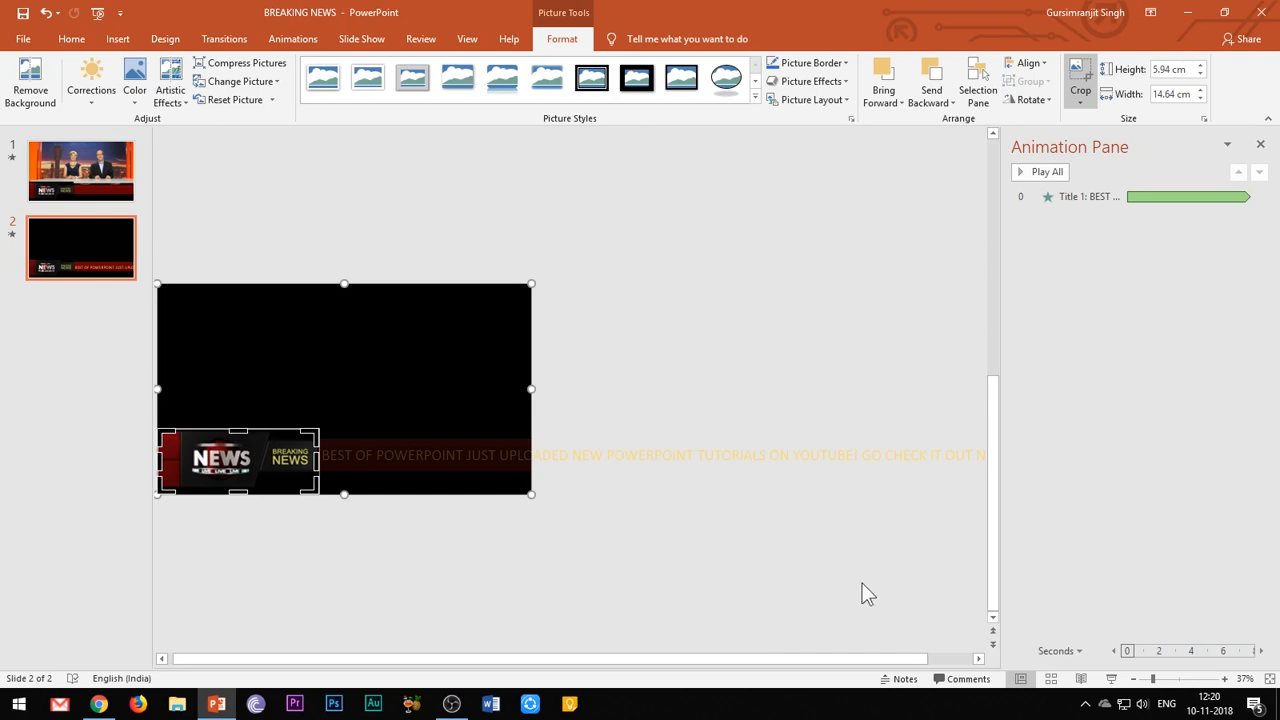
- Finish cropping the banner copy down to just the NEWS badge
click(425, 455)
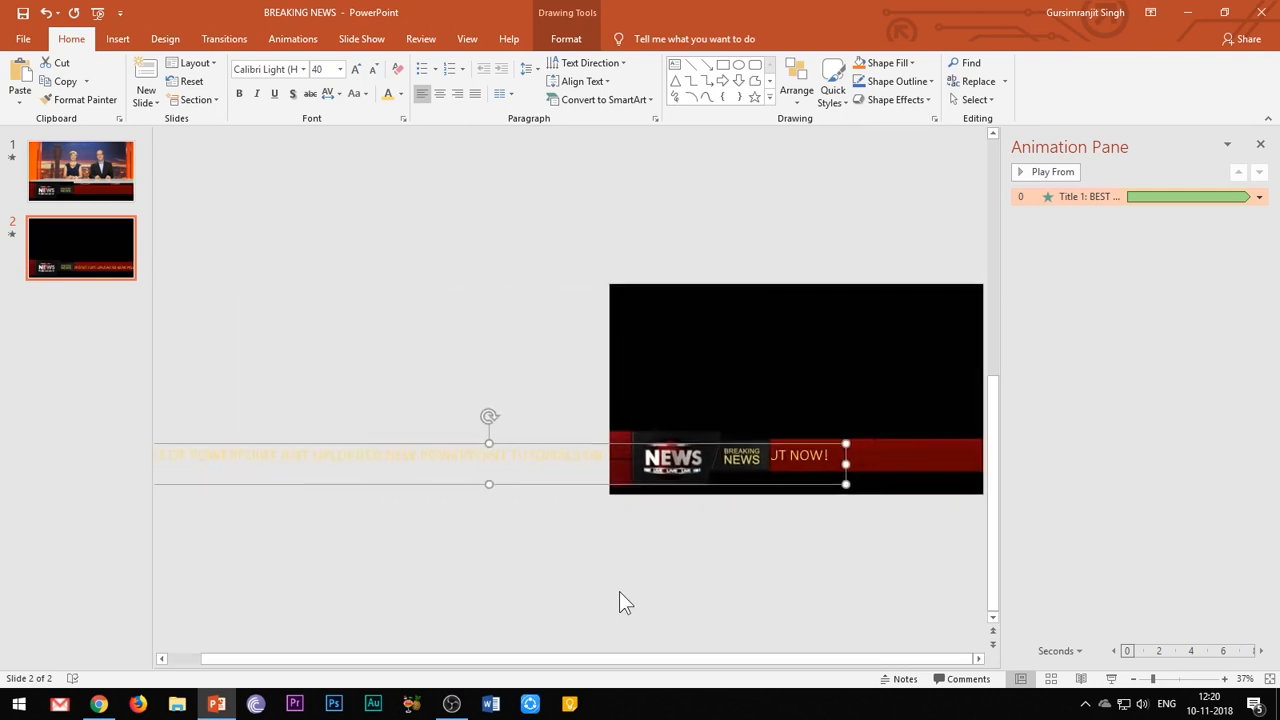
- Deselect the headline text box once it sits on the red banner bar
click(240, 220)
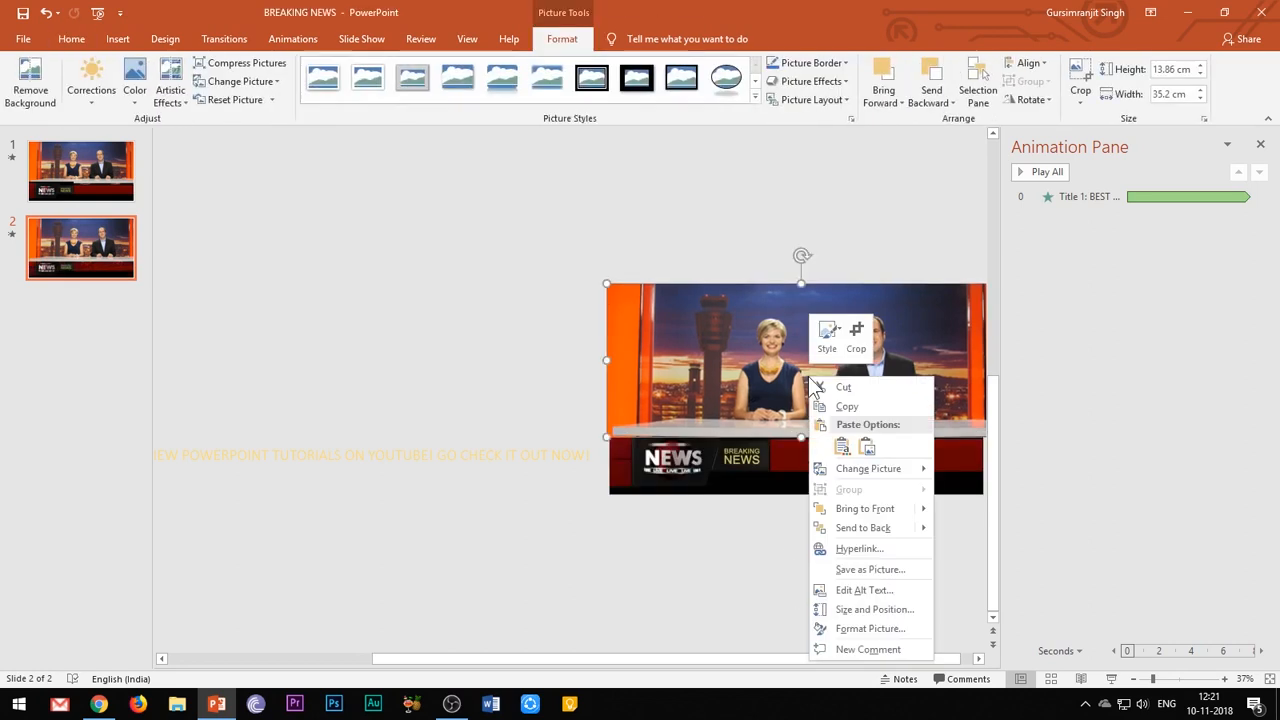
- Send the anchors picture behind everything and deselect the NEWS badge
click(697, 477)
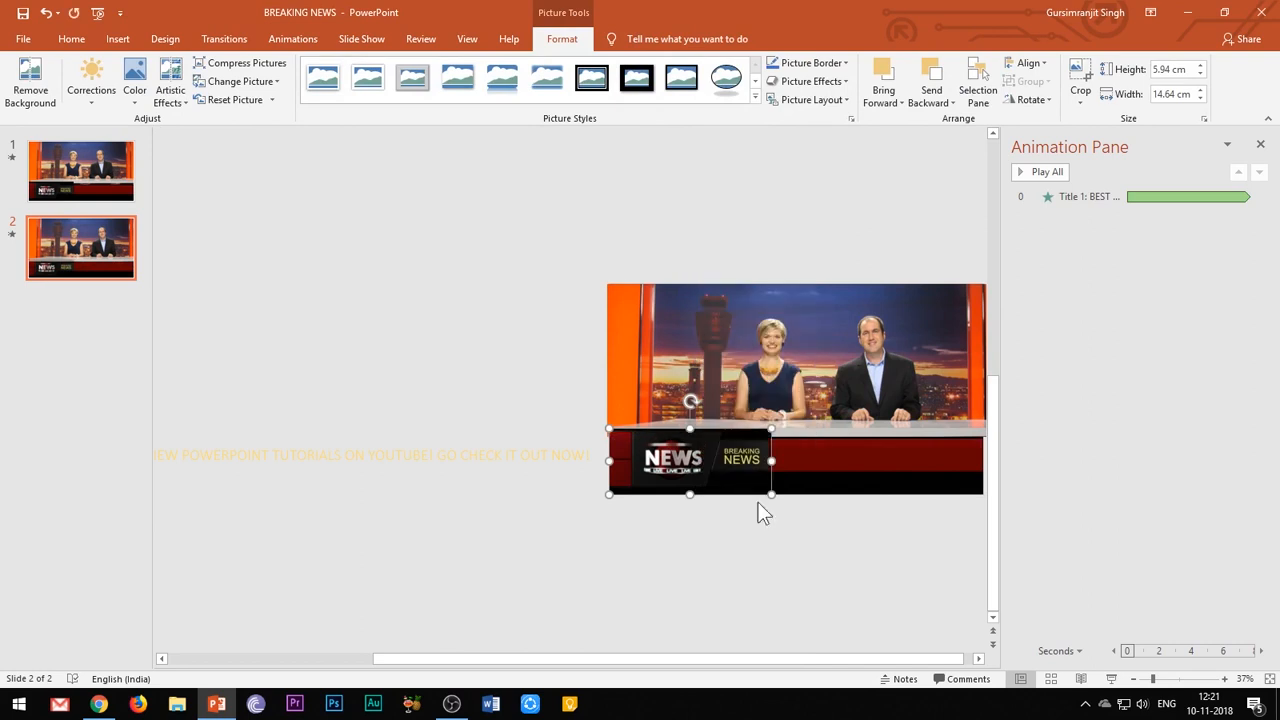
click(770, 565)
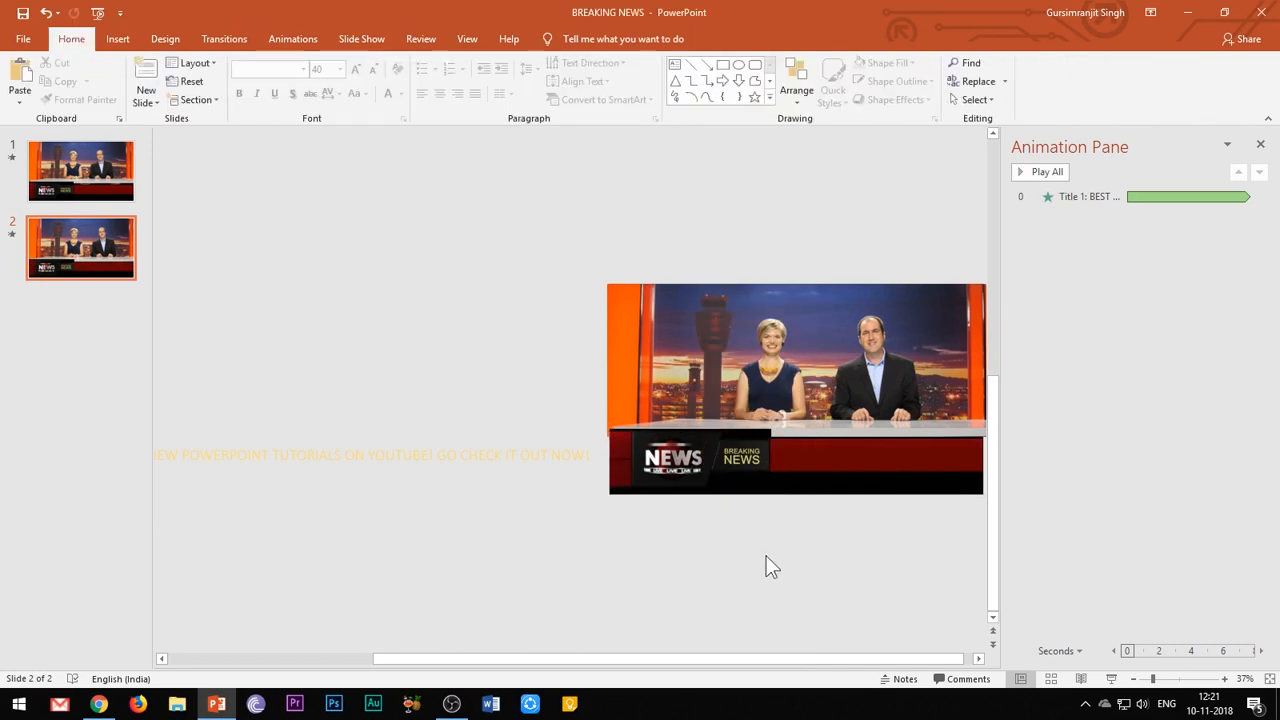